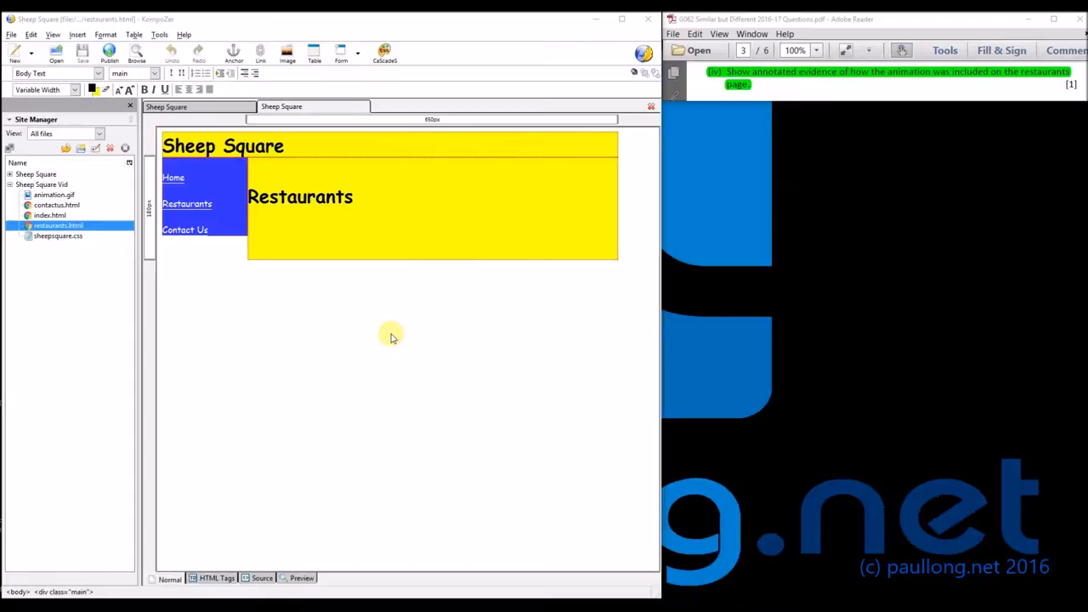
{"action": "mouse_move", "coordinate": [383, 299]}
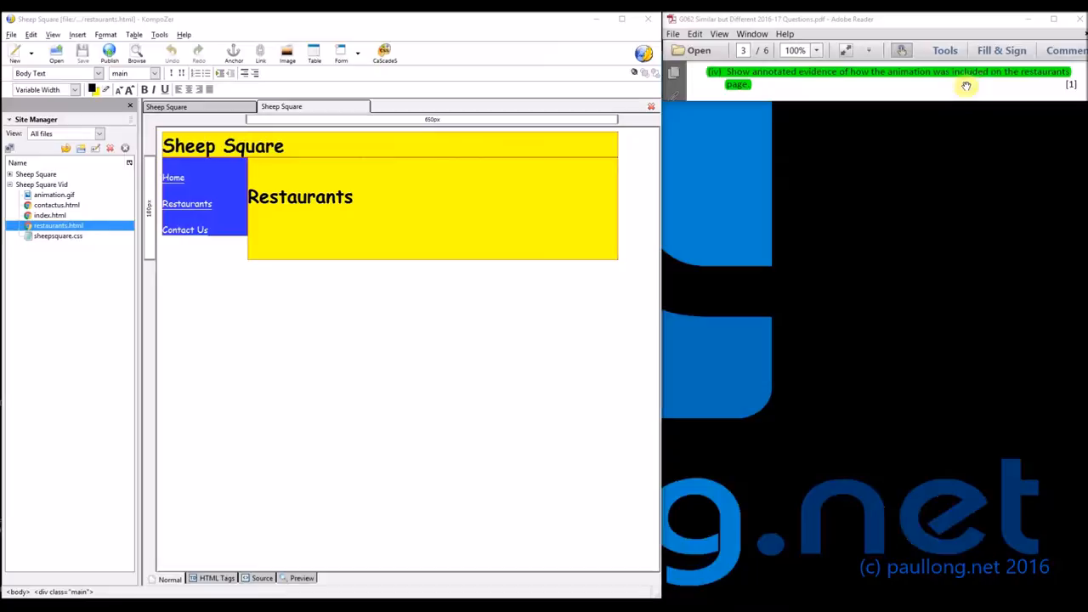
{"action": "mouse_move", "coordinate": [802, 91]}
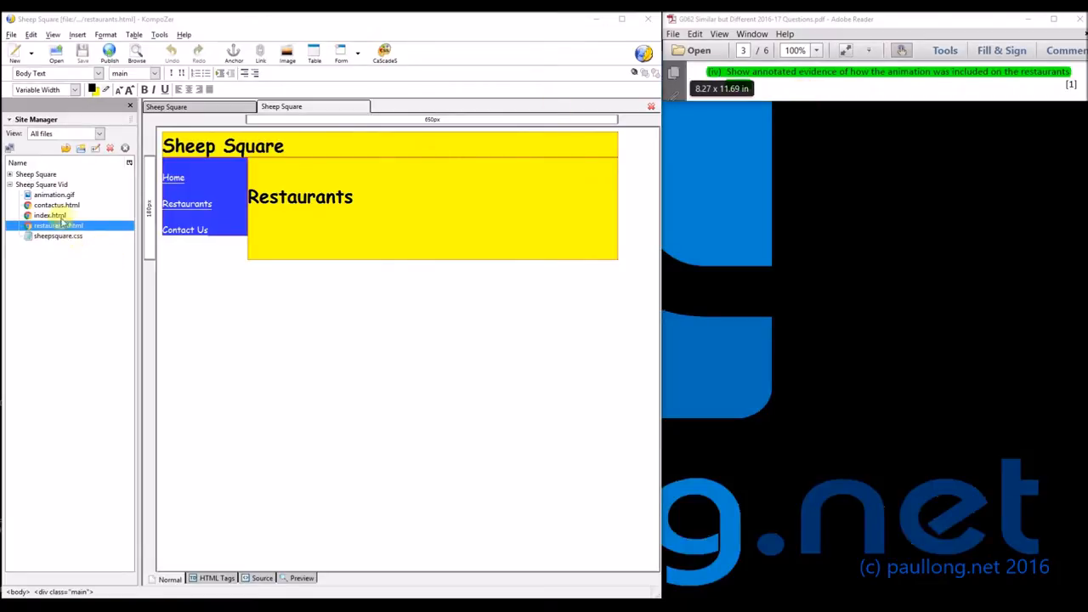
Step: Pick animation.gif in the Site Manager to drag onto the Restaurants page
{"action": "left_click", "coordinate": [54, 194]}
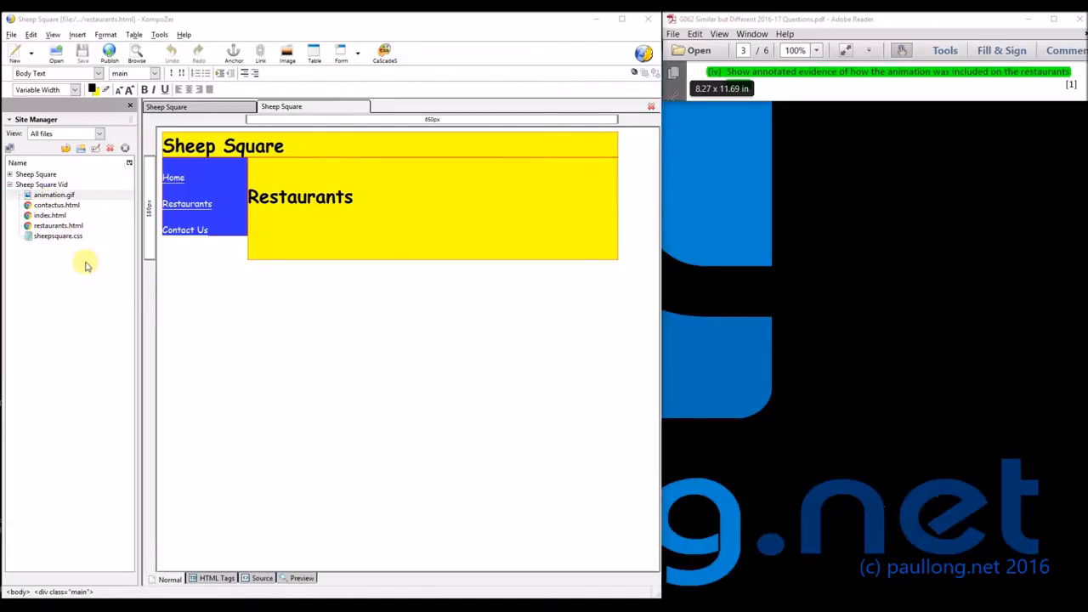
{"action": "left_click", "coordinate": [55, 193]}
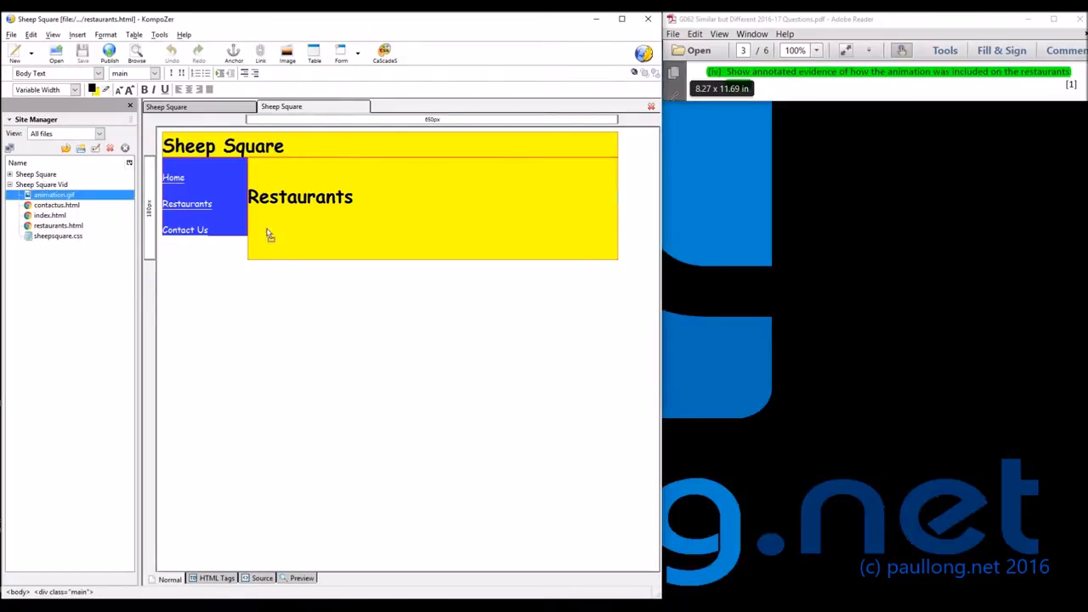
{"action": "mouse_move", "coordinate": [259, 246]}
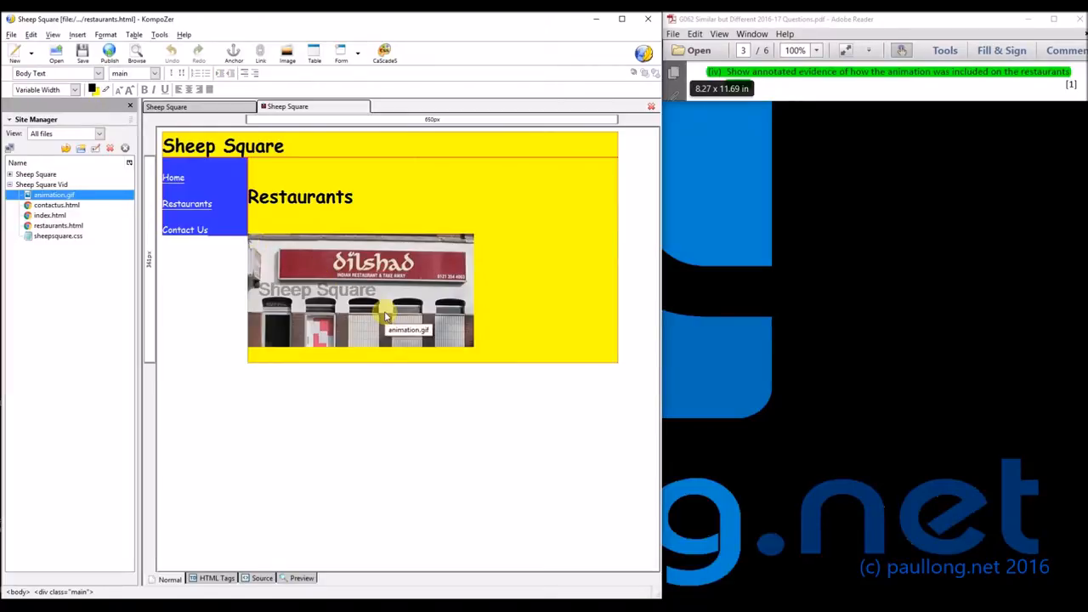
{"action": "mouse_move", "coordinate": [219, 312]}
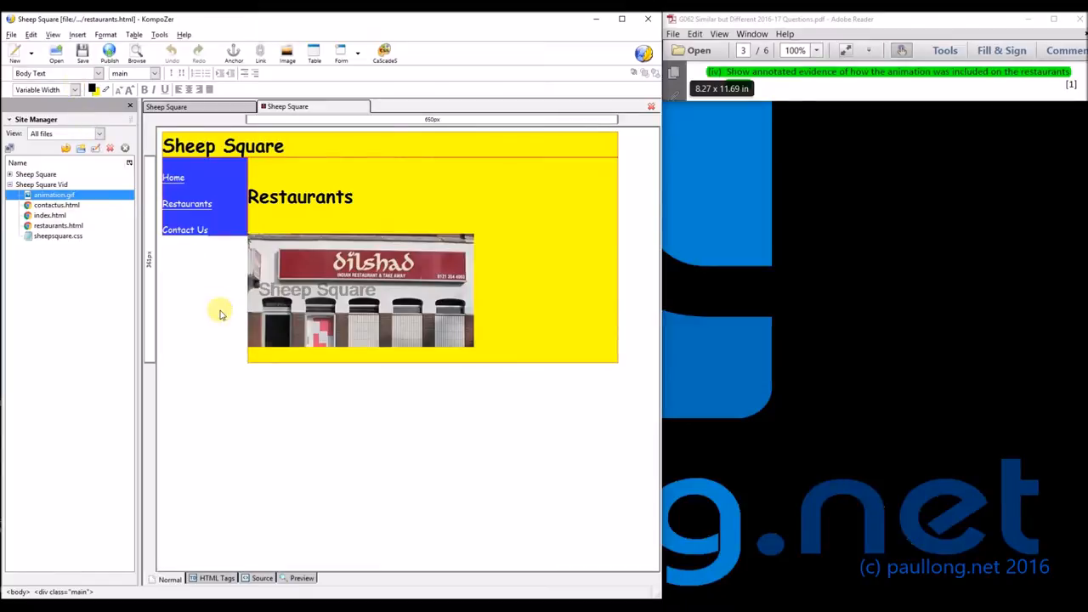
{"action": "mouse_move", "coordinate": [238, 292]}
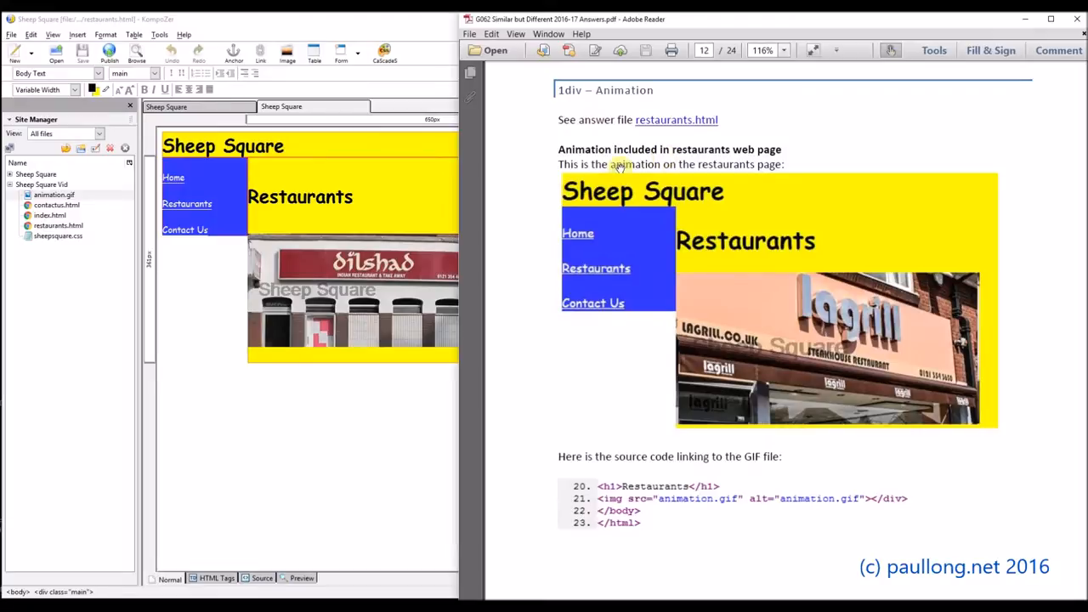
{"action": "mouse_move", "coordinate": [559, 165]}
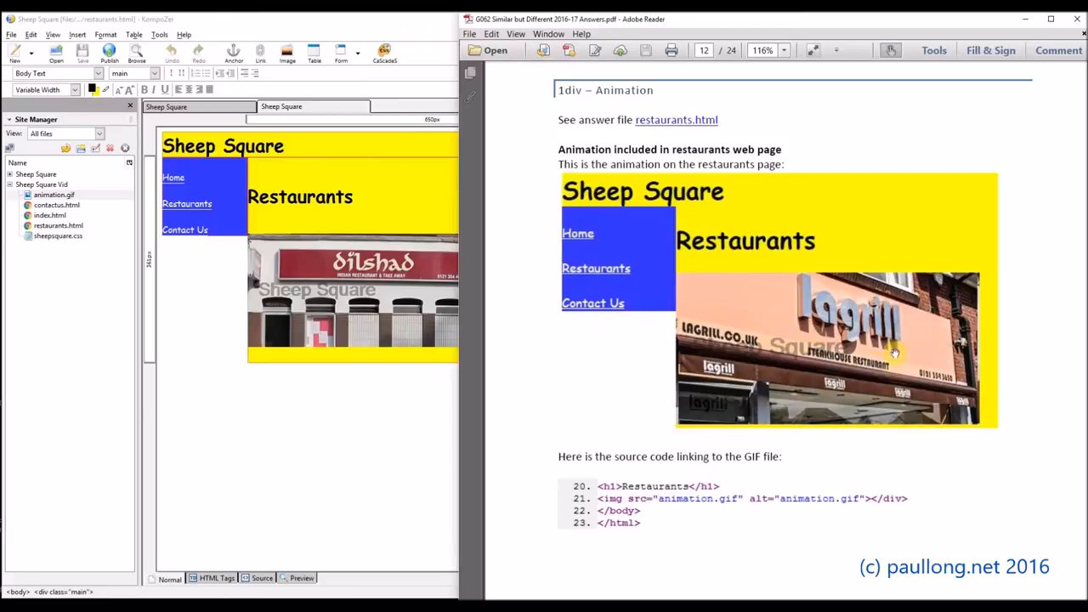
{"action": "mouse_move", "coordinate": [701, 471]}
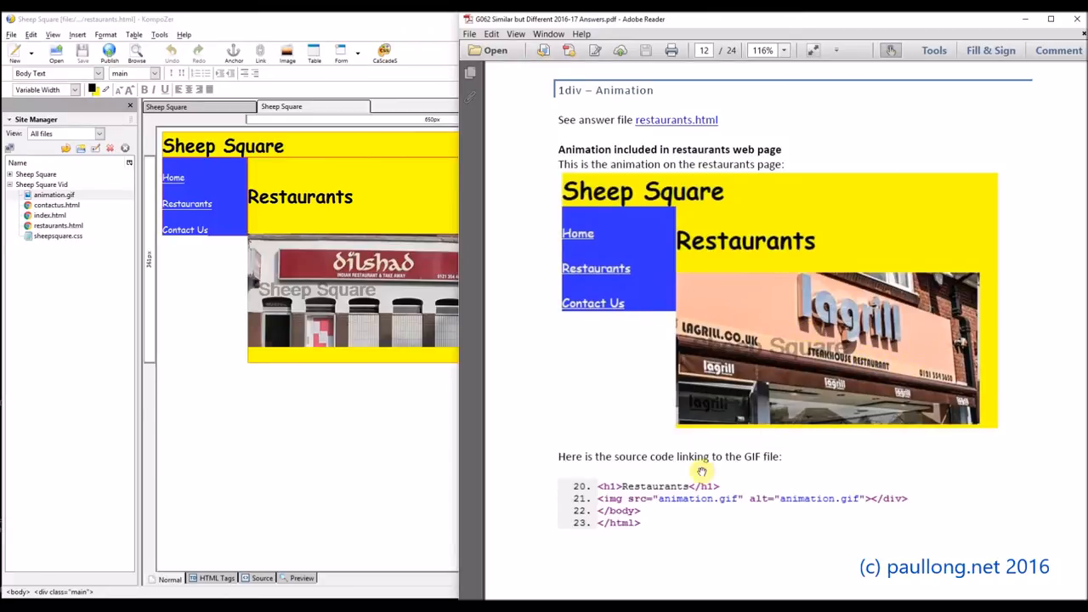
{"action": "mouse_move", "coordinate": [640, 470]}
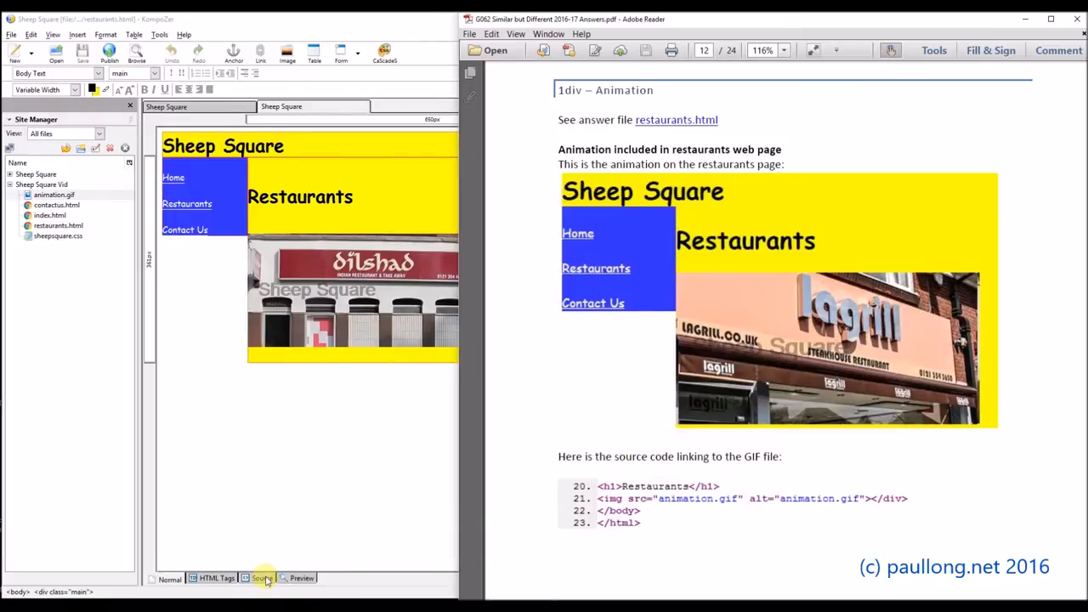
Step: Switch the Restaurants page to Source view to reveal the animation.gif img tag
{"action": "left_click", "coordinate": [262, 578]}
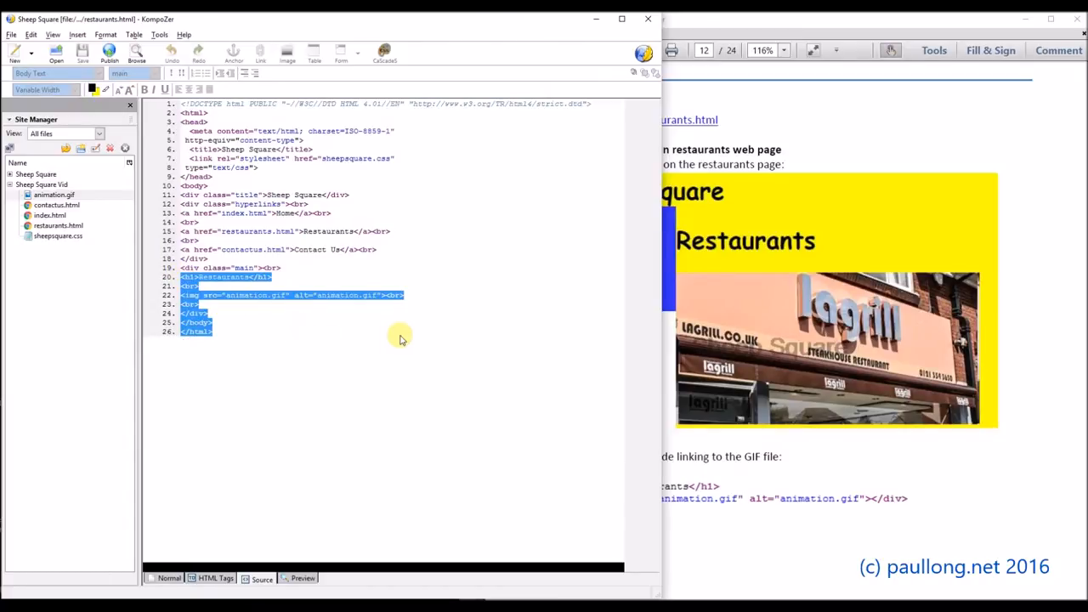
{"action": "mouse_move", "coordinate": [353, 364]}
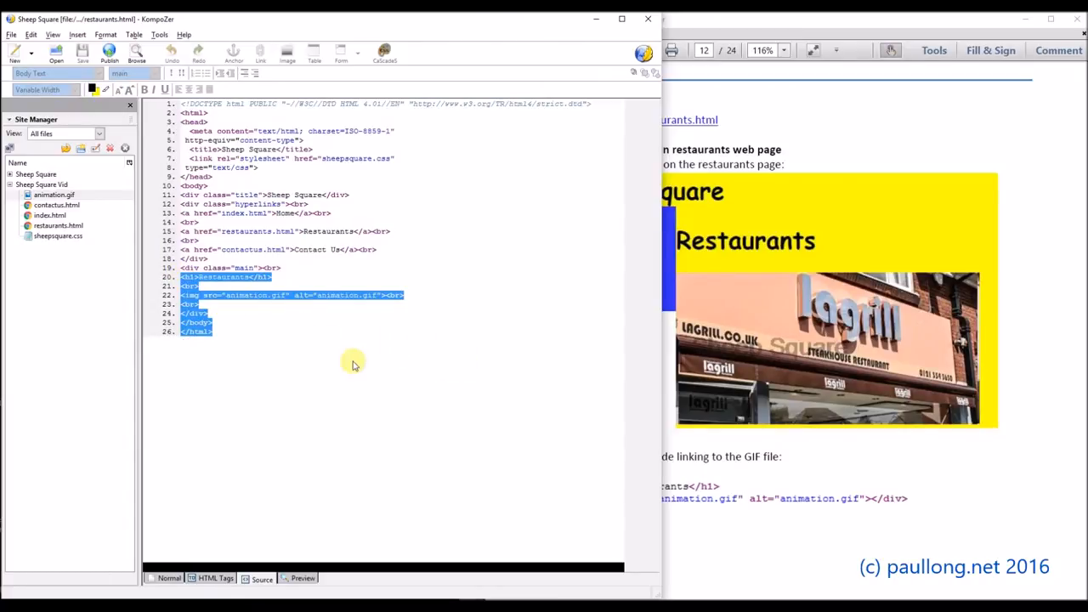